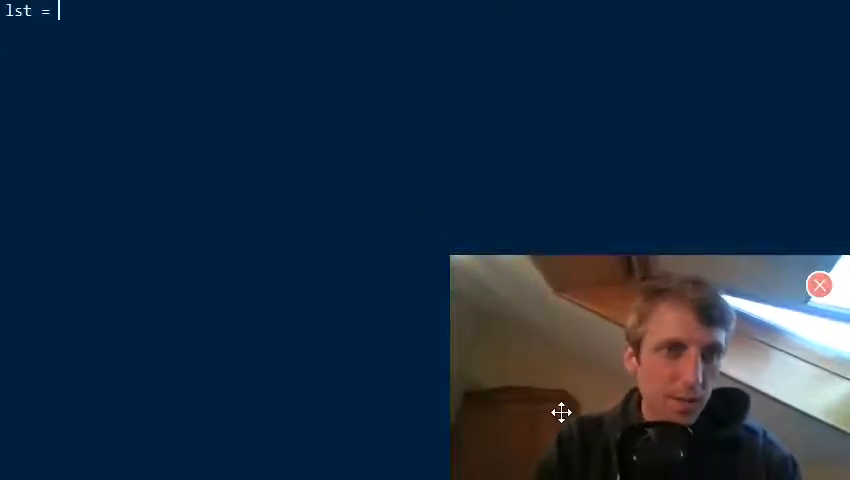
Write lst = [] followed by the assignment lst[1] = 10.
text([])
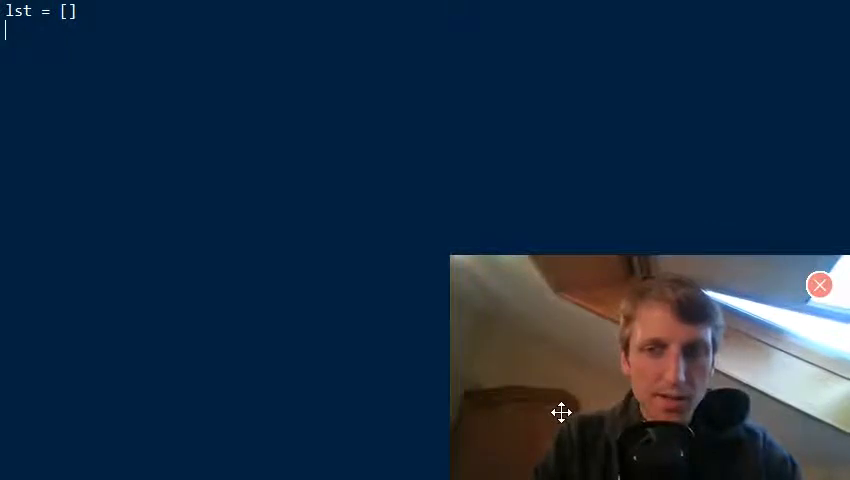
text(lst[1] = 10)
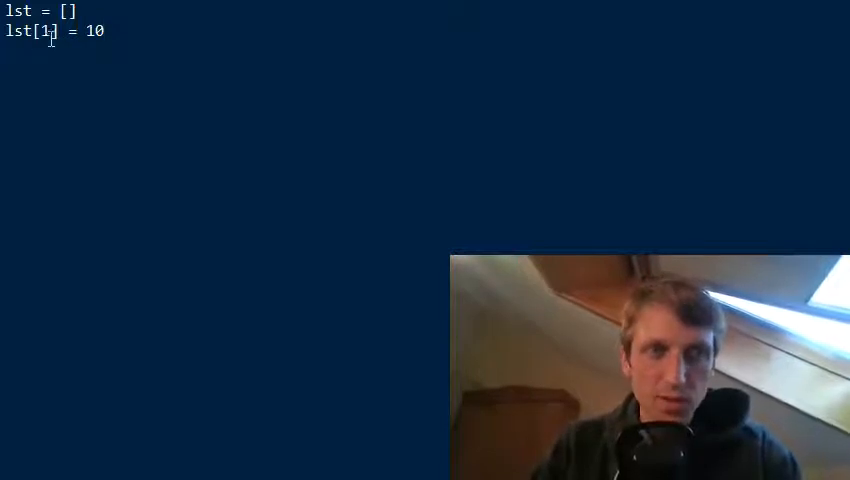
double_click(46, 30)
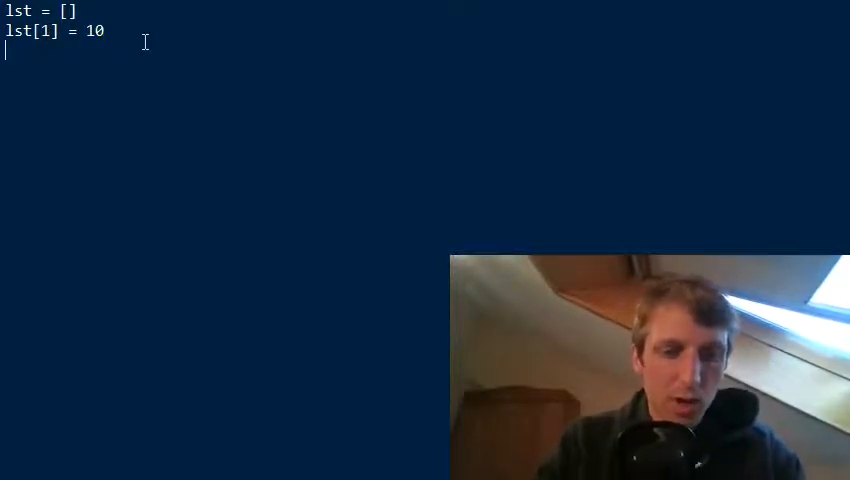
Add print(lst) as a third line and run the script with F5.
text(printl)
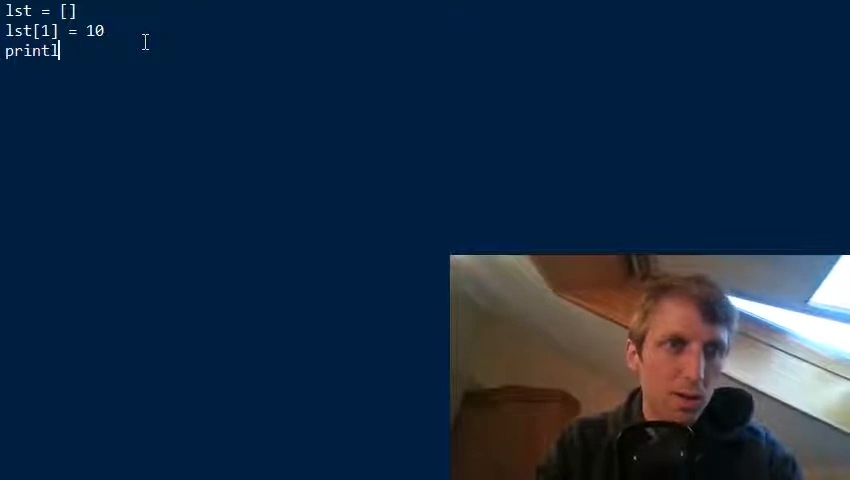
text(()
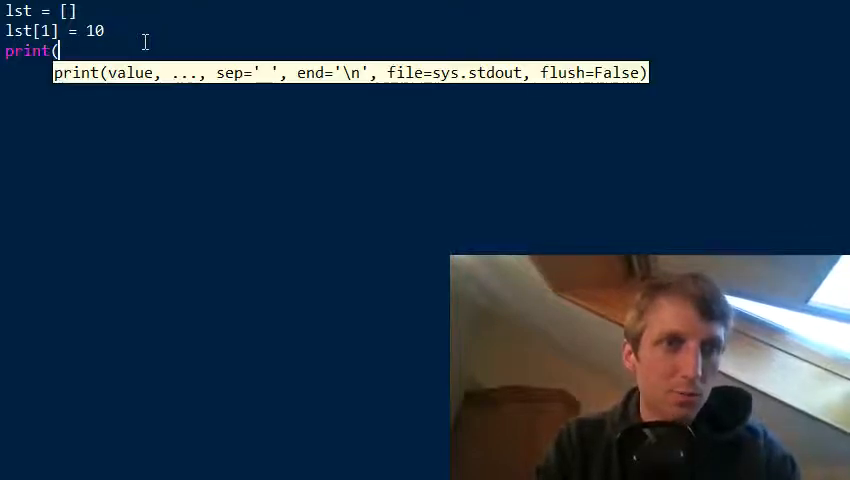
text(lst))
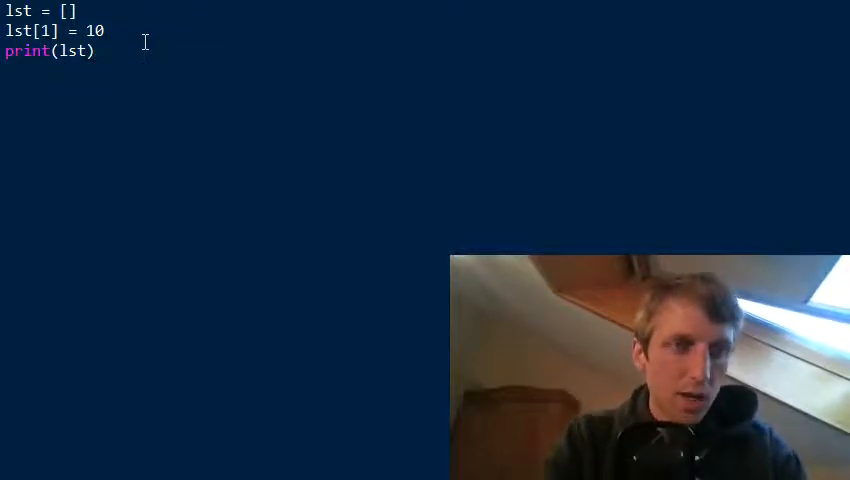
key(F5)
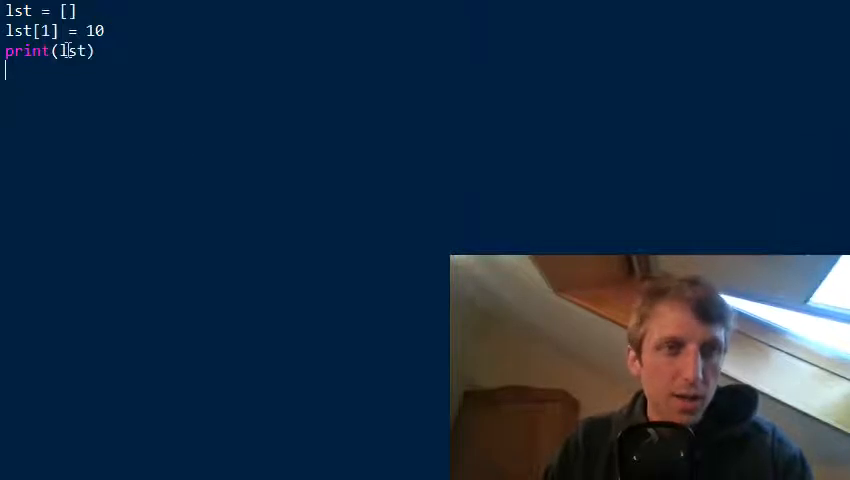
double_click(41, 31)
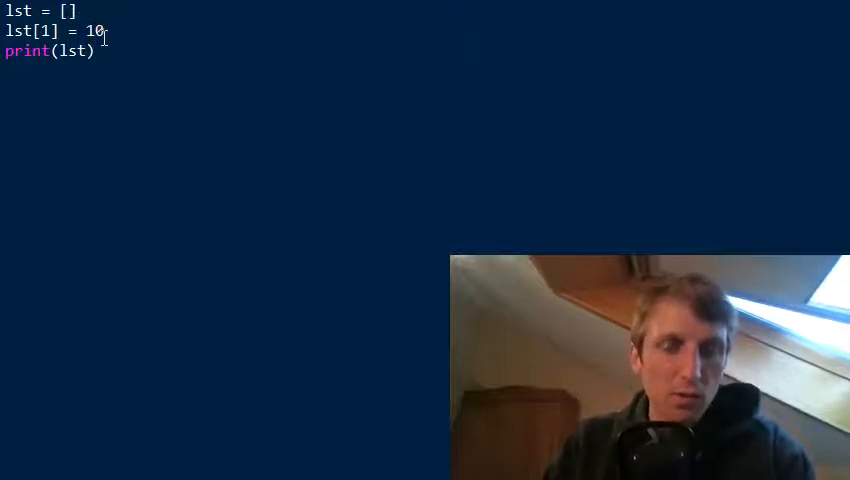
Try None, None placeholder entries in the list, then trim back to lst = [].
text(None,)
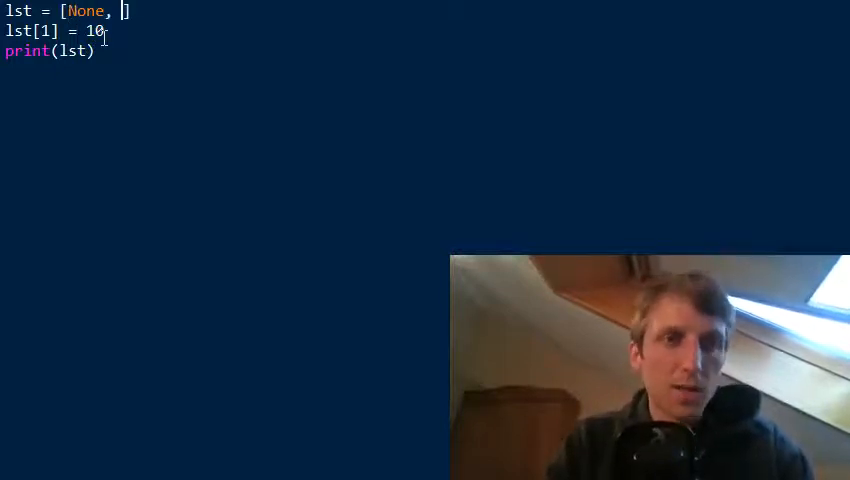
text(None)
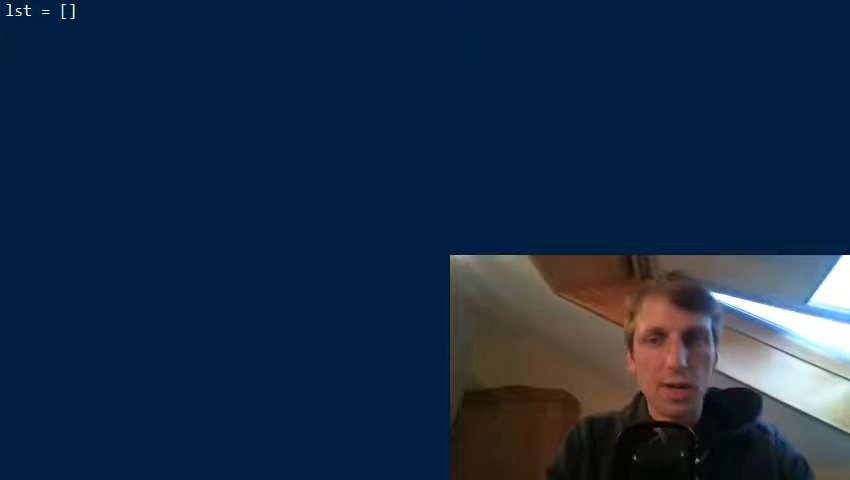
Write a for i in range(10): loop whose body assigns lst[i] = i.
text(for i in)
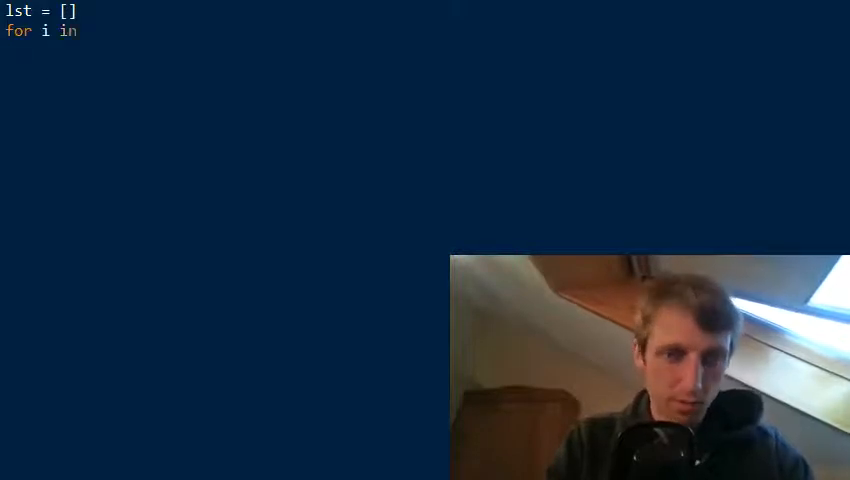
text(range()
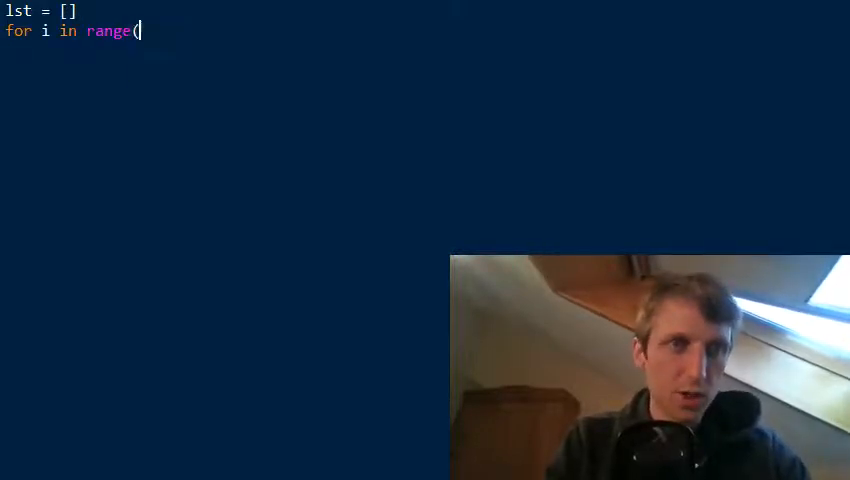
text(10):)
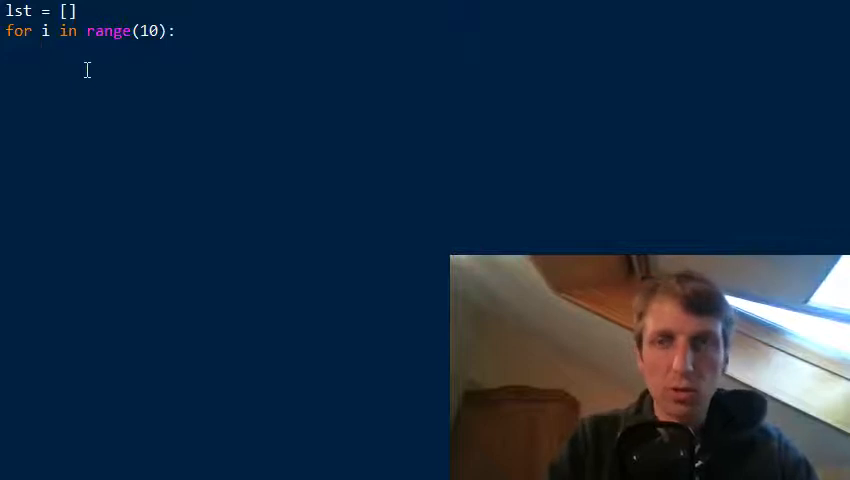
text(lst)
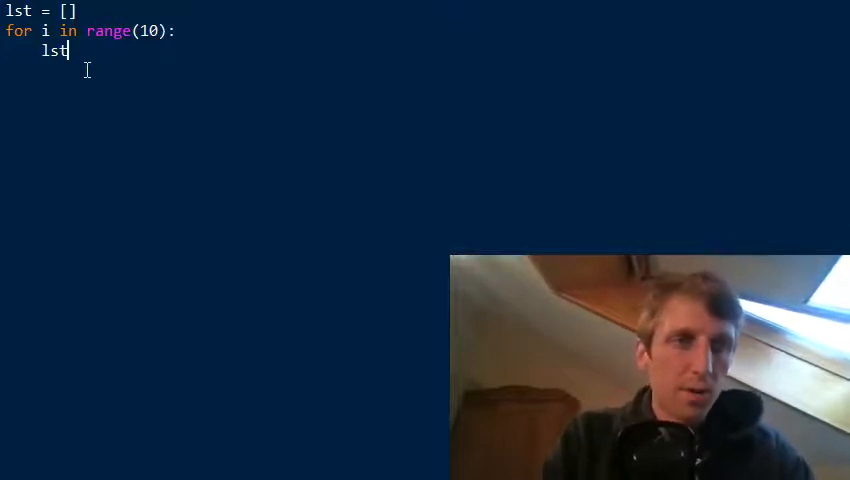
text([)
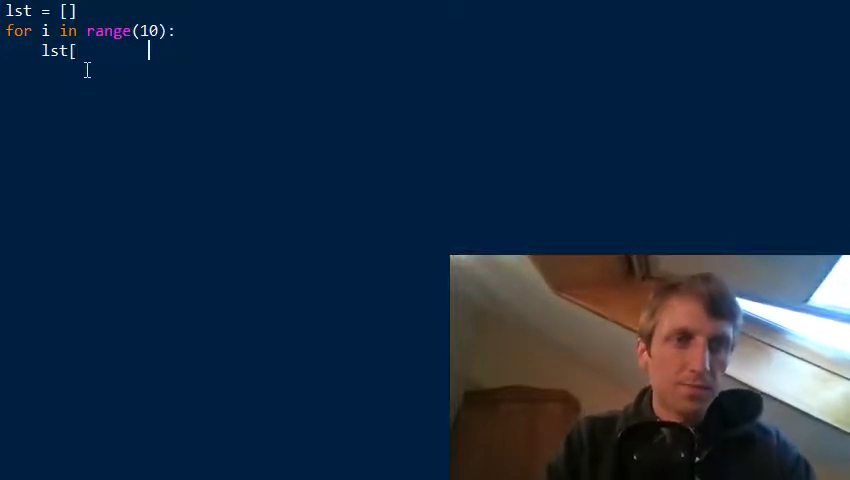
text(i] = i)
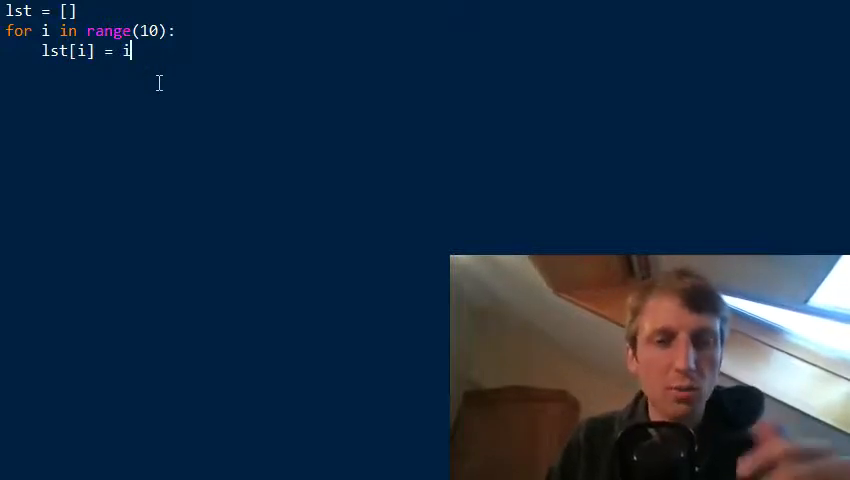
mouse_move(73, 100)
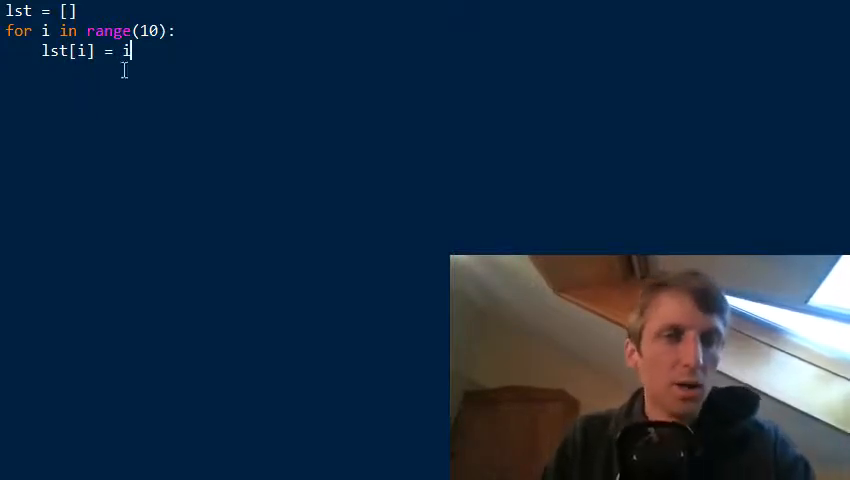
Remove the [] value from lst = and add print(lst) below.
triple_click(85, 50)
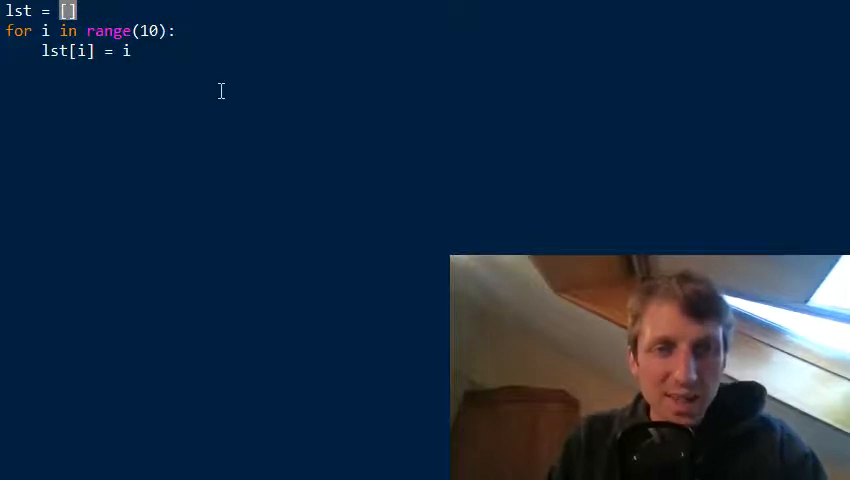
key(enter)
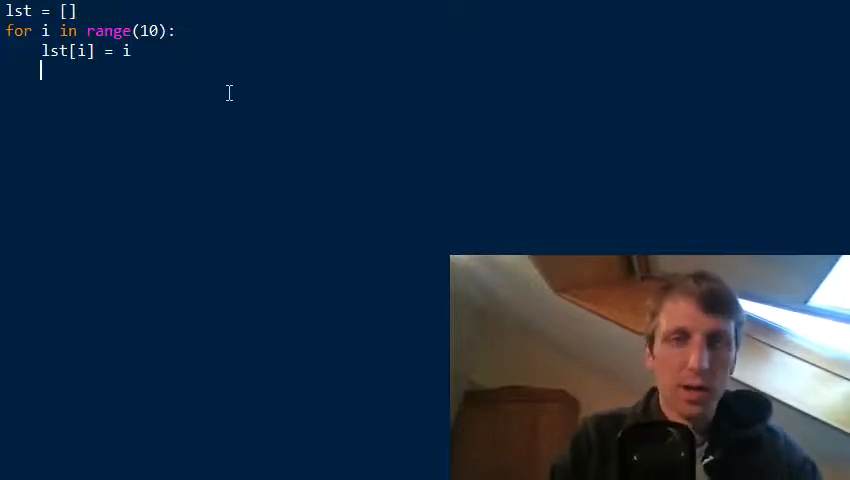
text(print(lst)
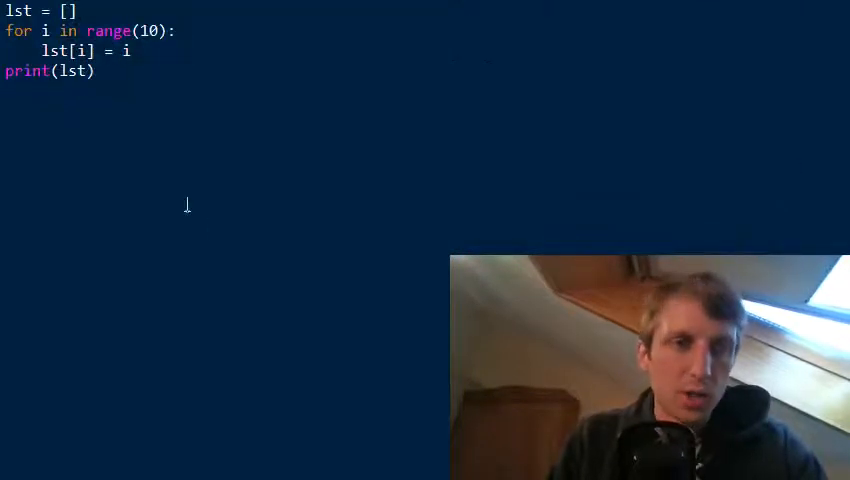
double_click(75, 50)
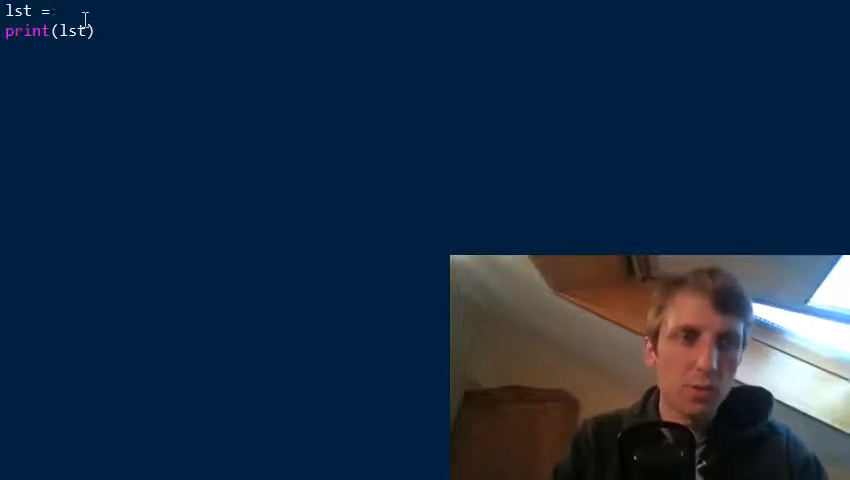
Complete the first line as lst = list(range(10)).
text(list()
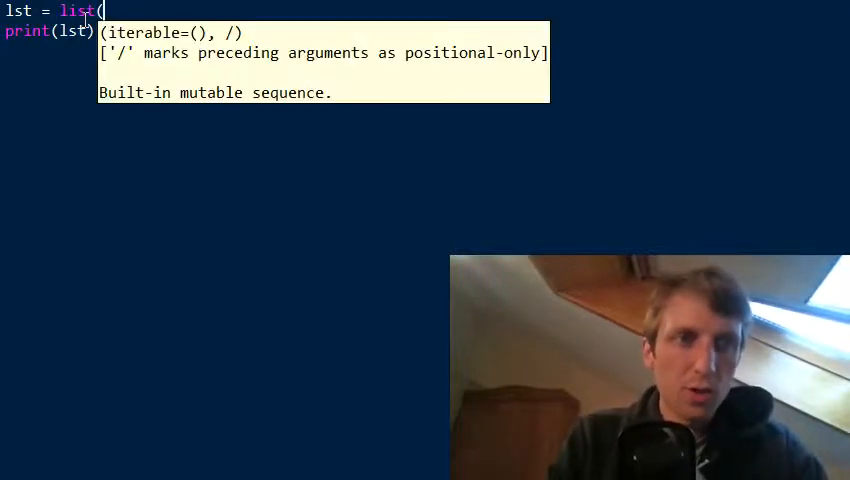
text(range(10)))
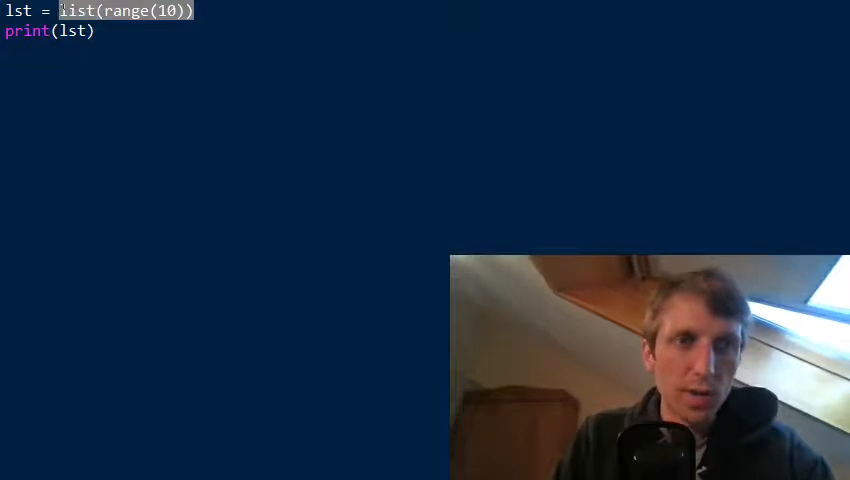
Replace list(range(10)) with the comprehension [i for i in range(10)].
text([i for i in)
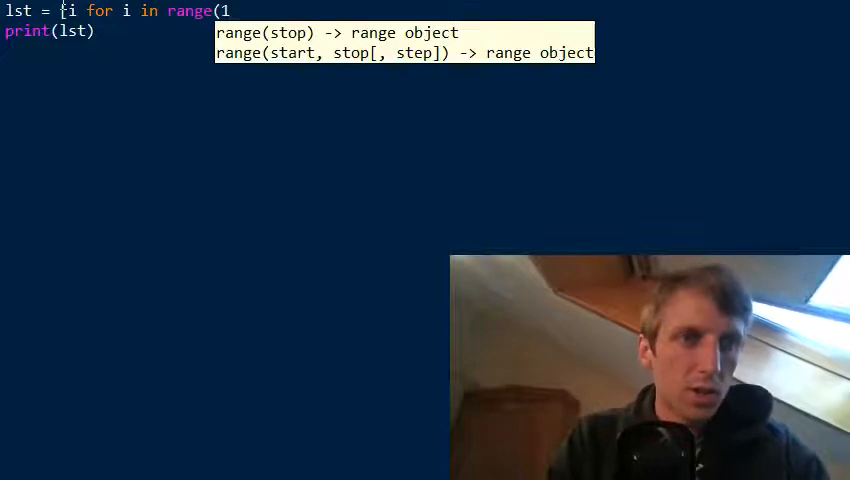
text(0)])
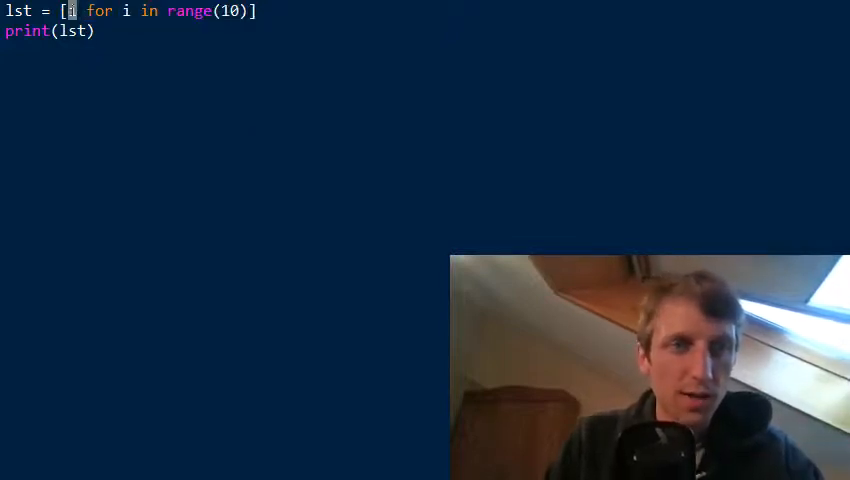
text(i)
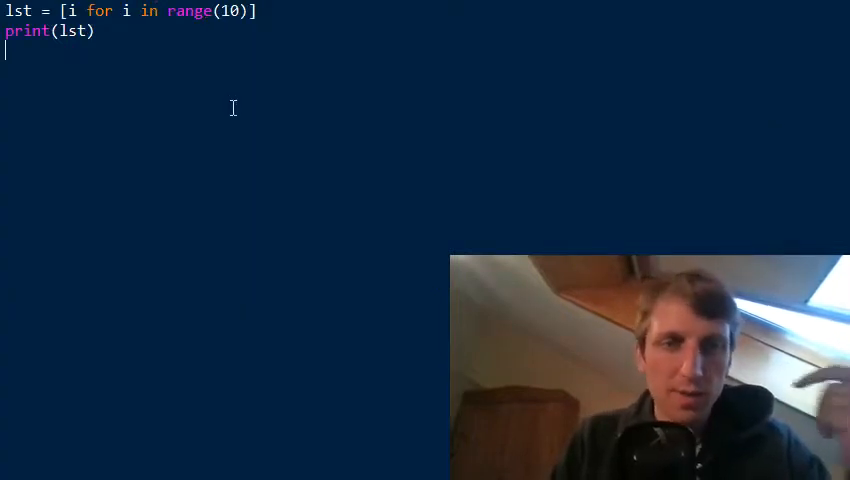
mouse_move(283, 119)
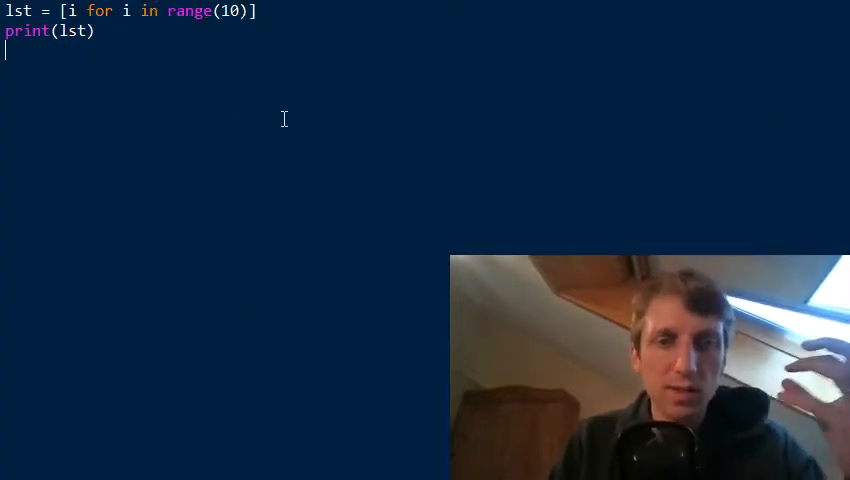